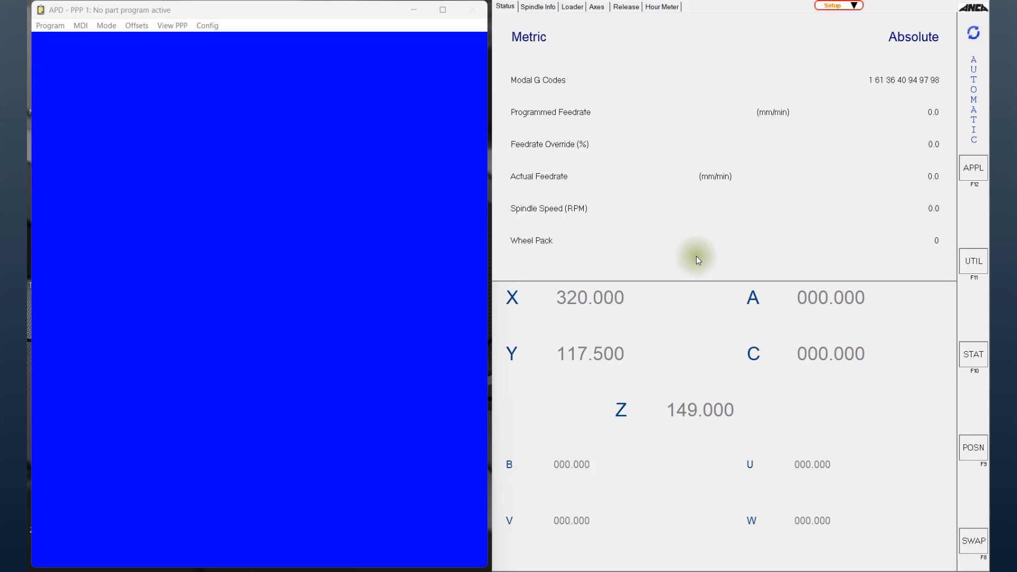
# Step: Open the APPL application list to reach the iBalance tools
pyautogui.click(972, 168)
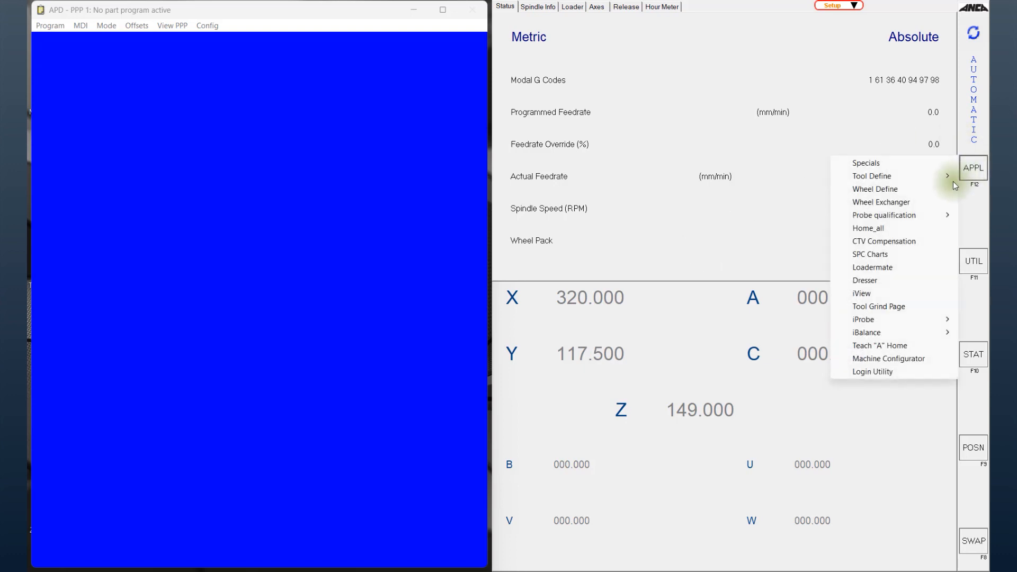
pyautogui.moveTo(866, 332)
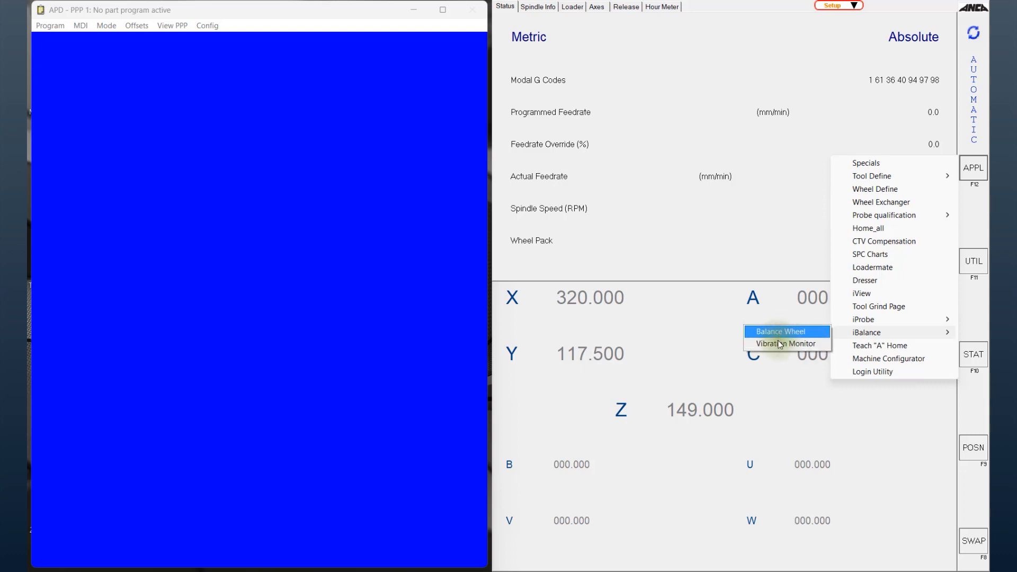
pyautogui.moveTo(786, 343)
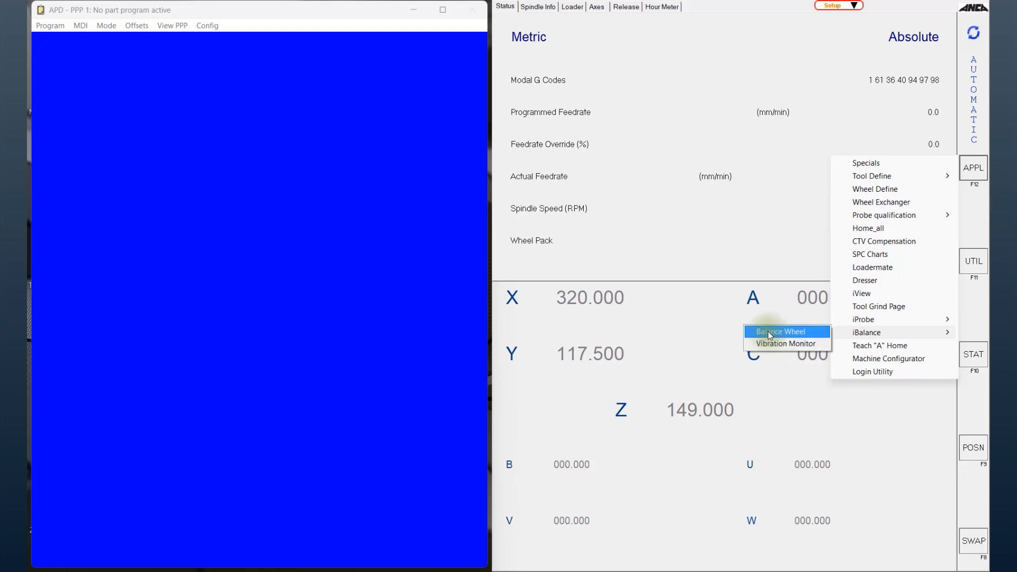
# Step: Launch Balance Wheel from the iBalance submenu to start the Wheel Balancing wizard
pyautogui.click(786, 331)
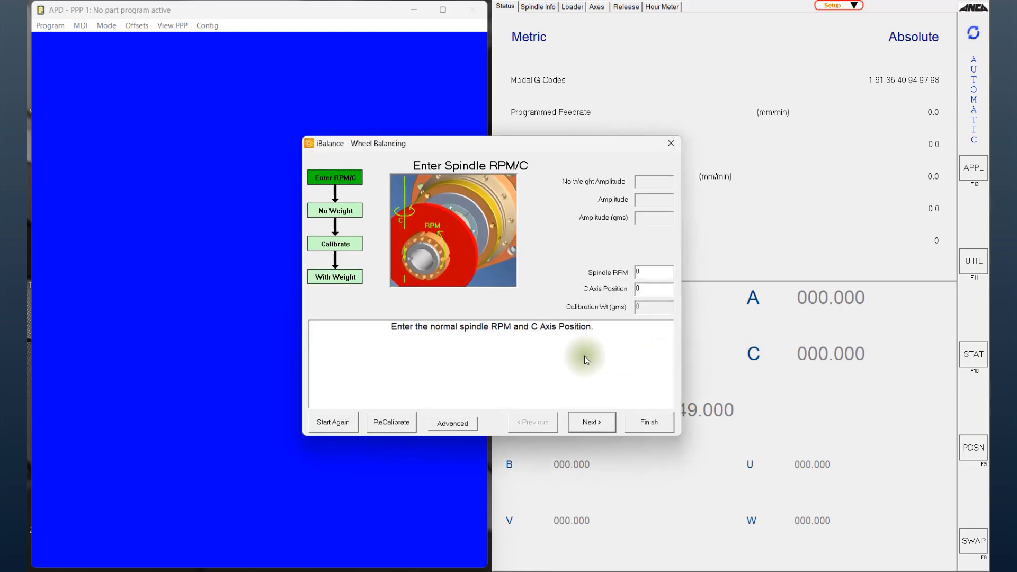
pyautogui.moveTo(560, 274)
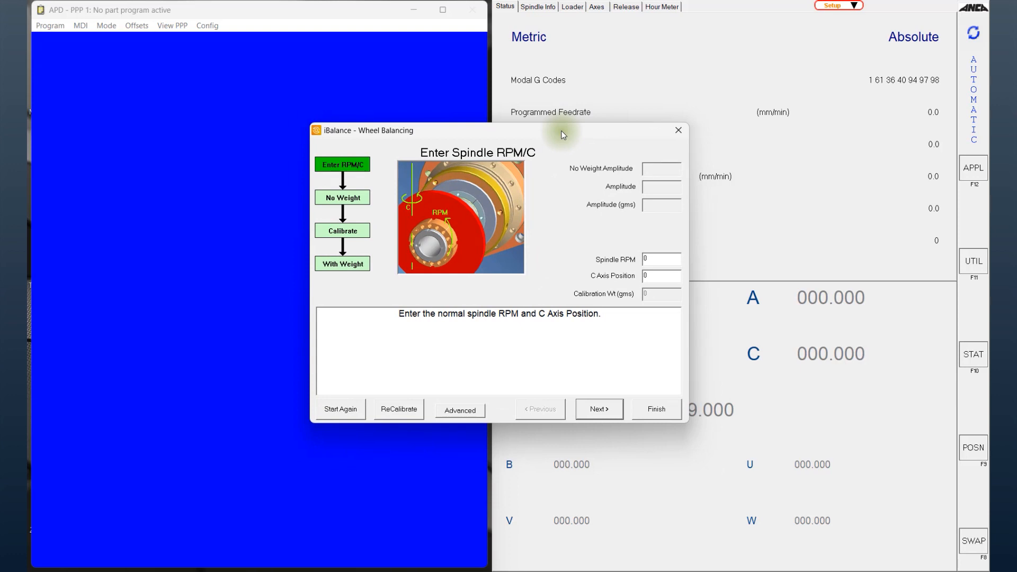
pyautogui.moveTo(559, 137)
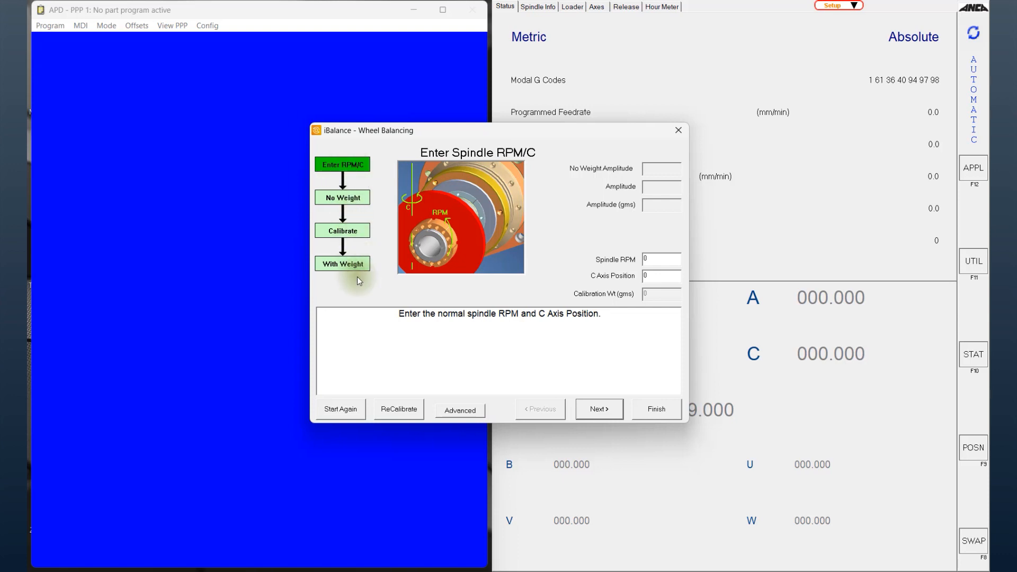
pyautogui.moveTo(597, 305)
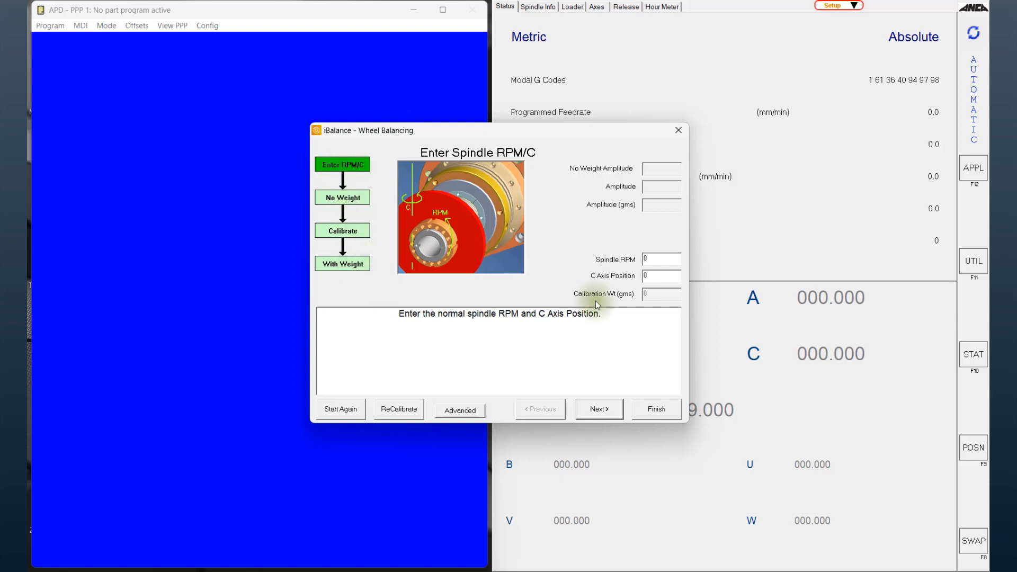
pyautogui.moveTo(577, 280)
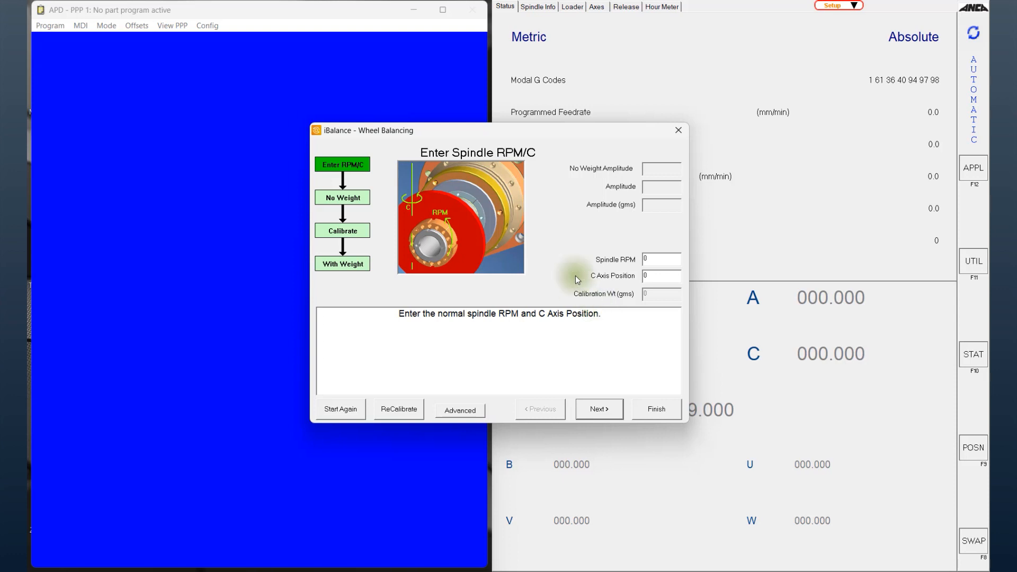
# Step: Enter spindle RPM 2600 and C axis position -30 on the first wizard step
pyautogui.click(661, 258)
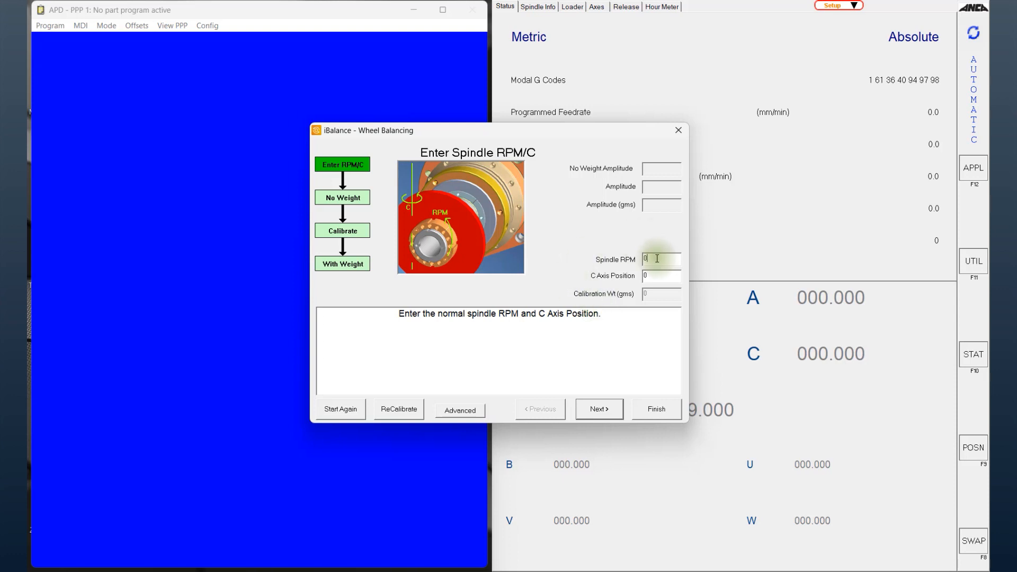
pyautogui.moveTo(491, 210)
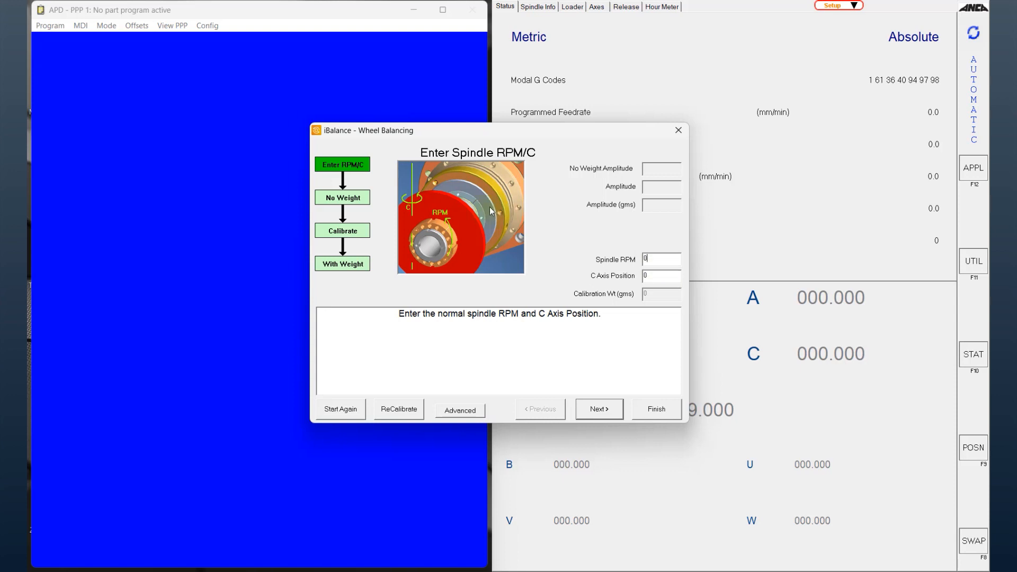
pyautogui.moveTo(422, 277)
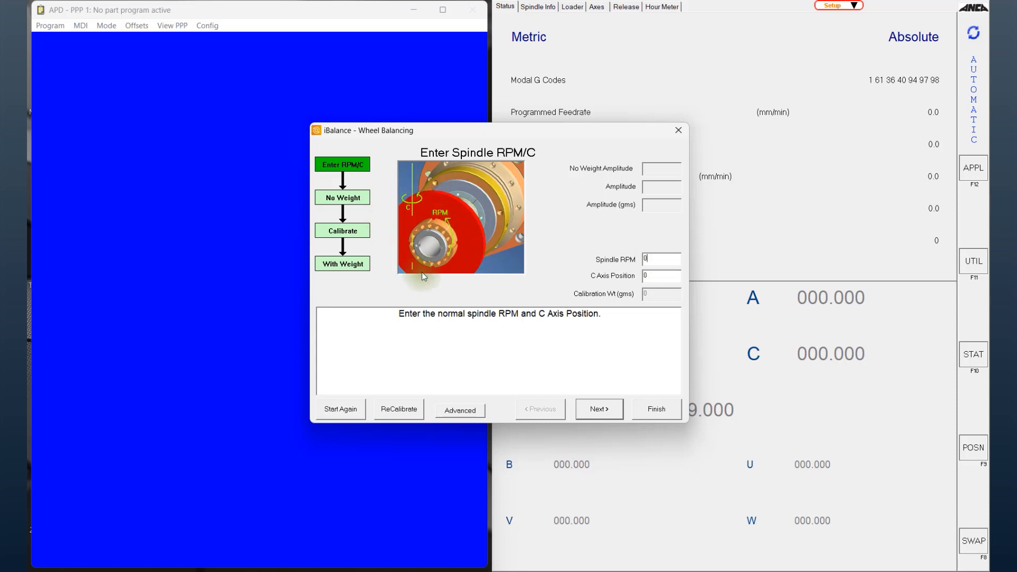
pyautogui.moveTo(461, 199)
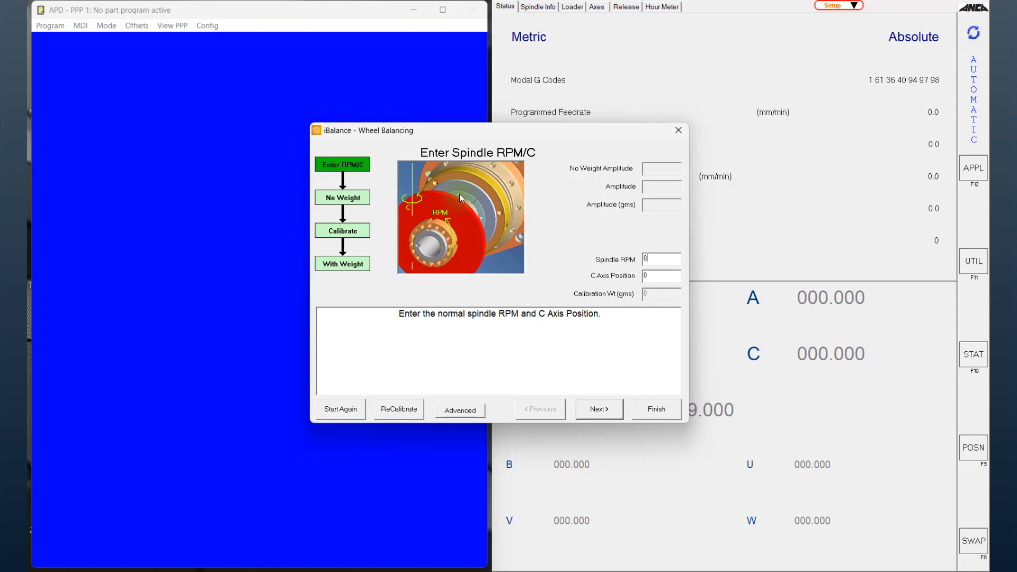
pyautogui.moveTo(460, 203)
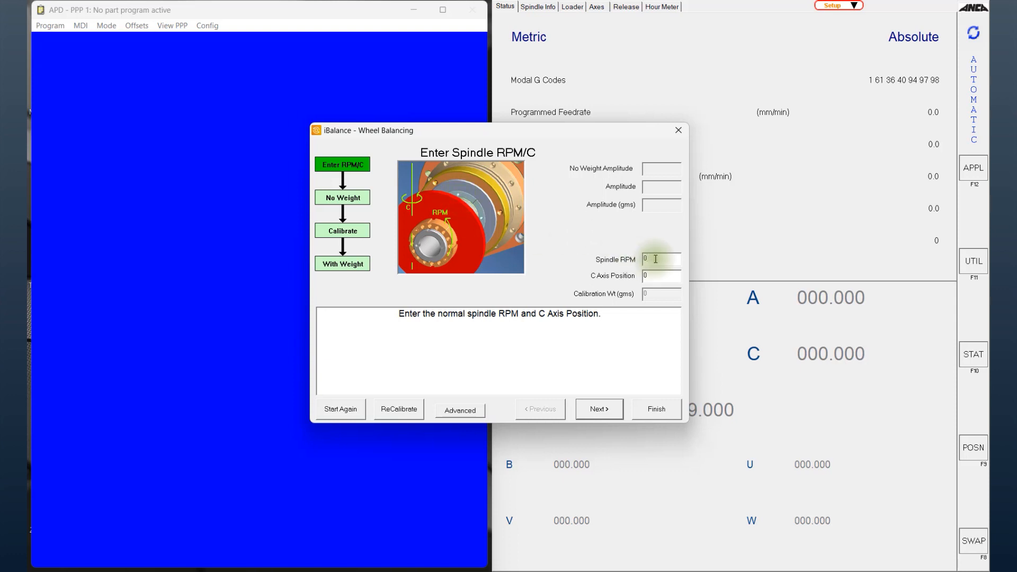
pyautogui.write('2600')
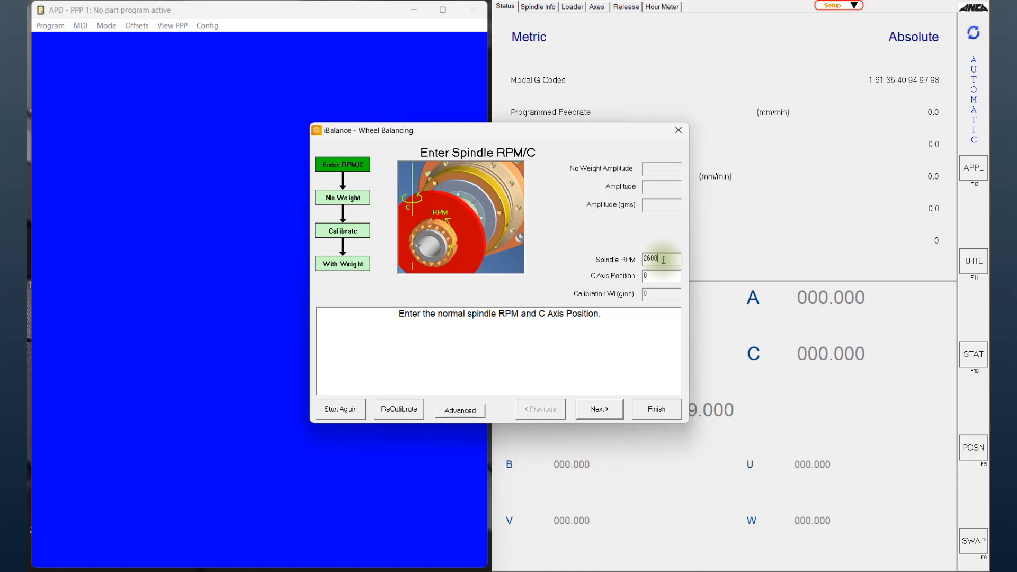
pyautogui.moveTo(673, 272)
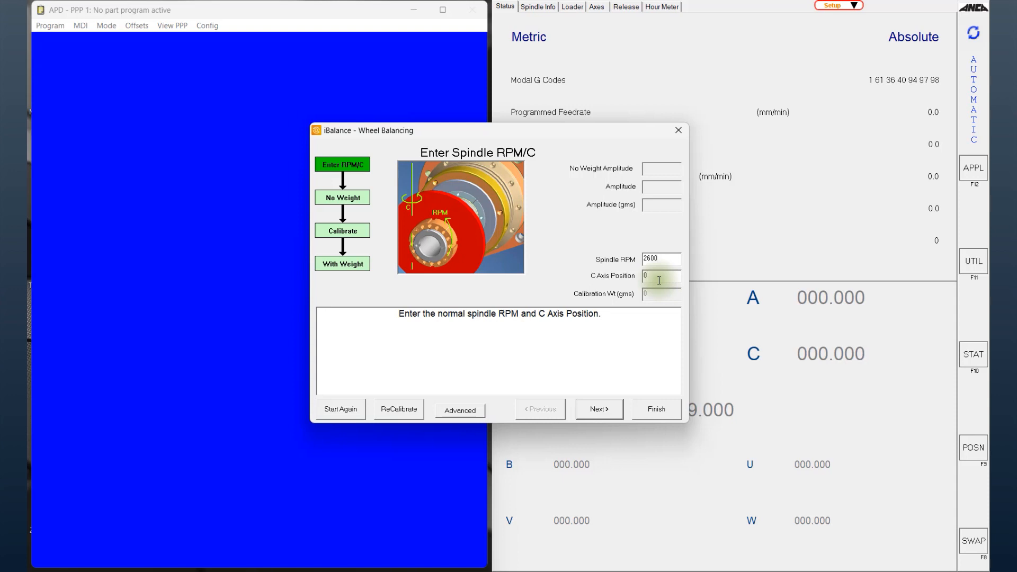
pyautogui.write('-3')
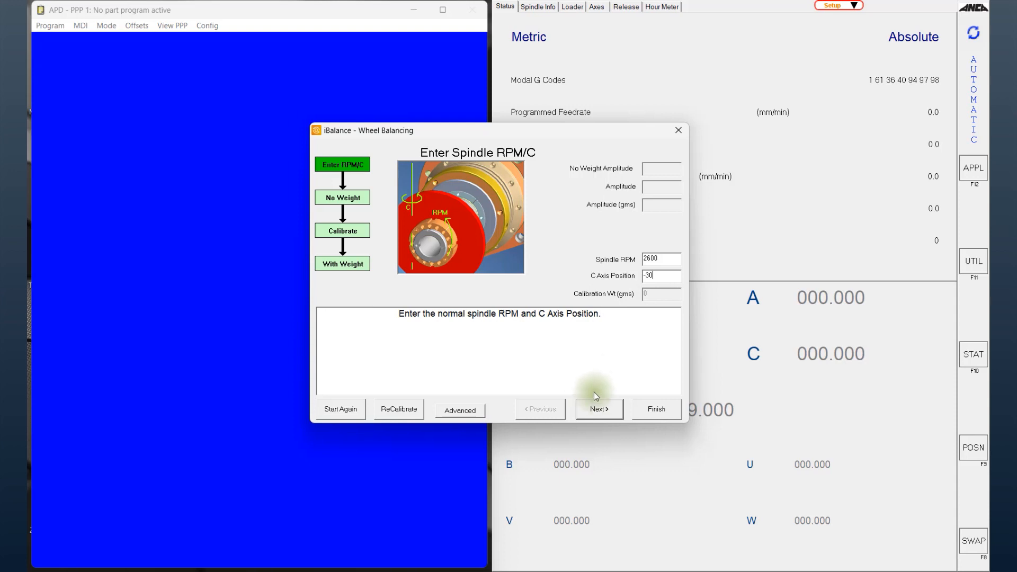
pyautogui.moveTo(581, 379)
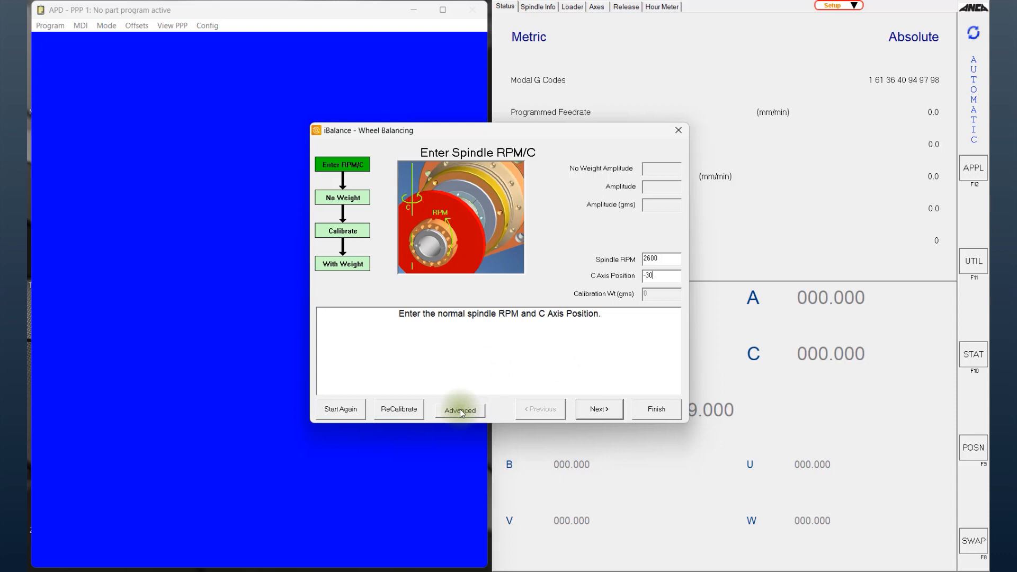
# Step: Enable Spin Clockwise in the Advanced options dialog and confirm with OK
pyautogui.click(460, 409)
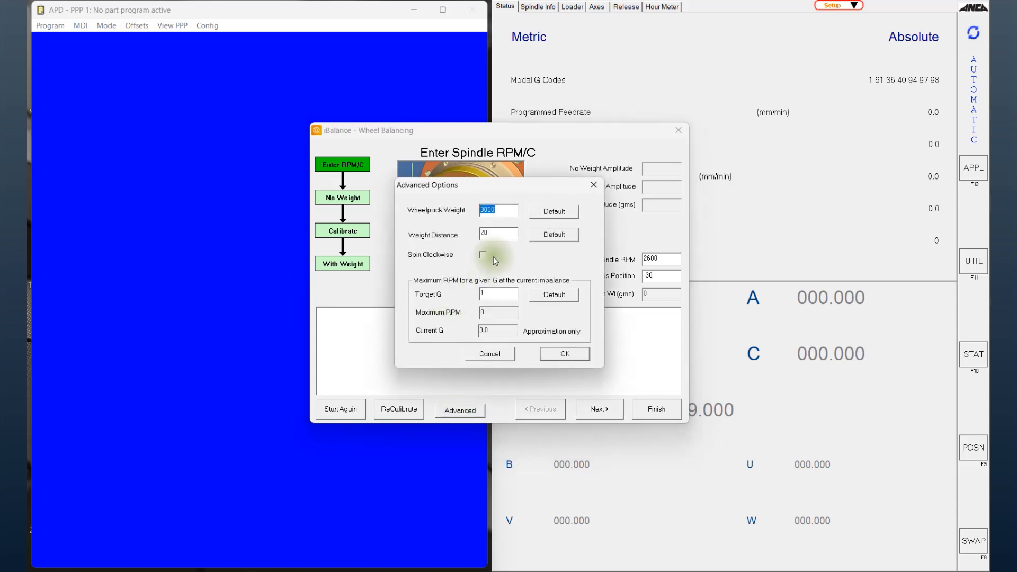
pyautogui.moveTo(512, 251)
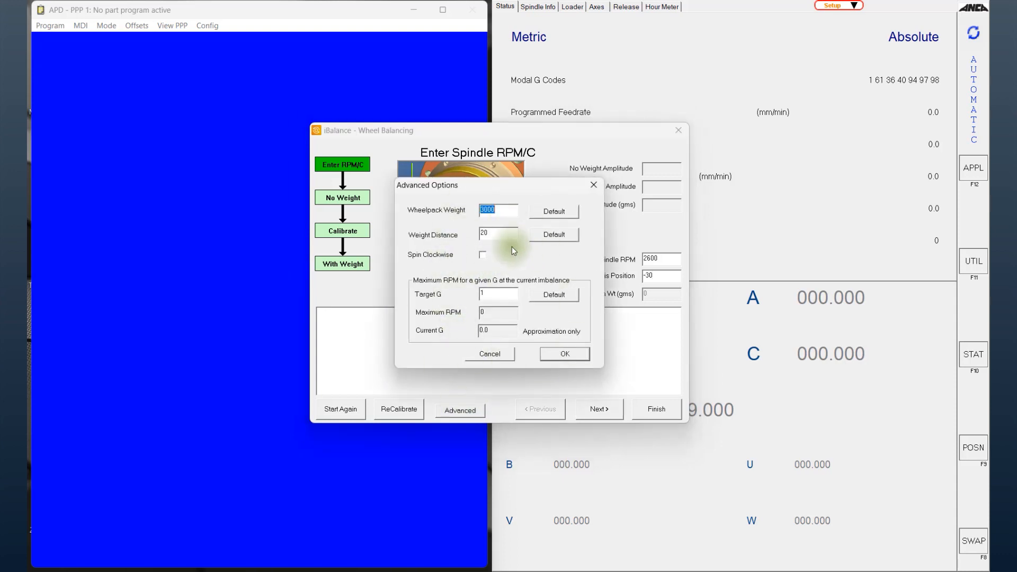
pyautogui.moveTo(507, 257)
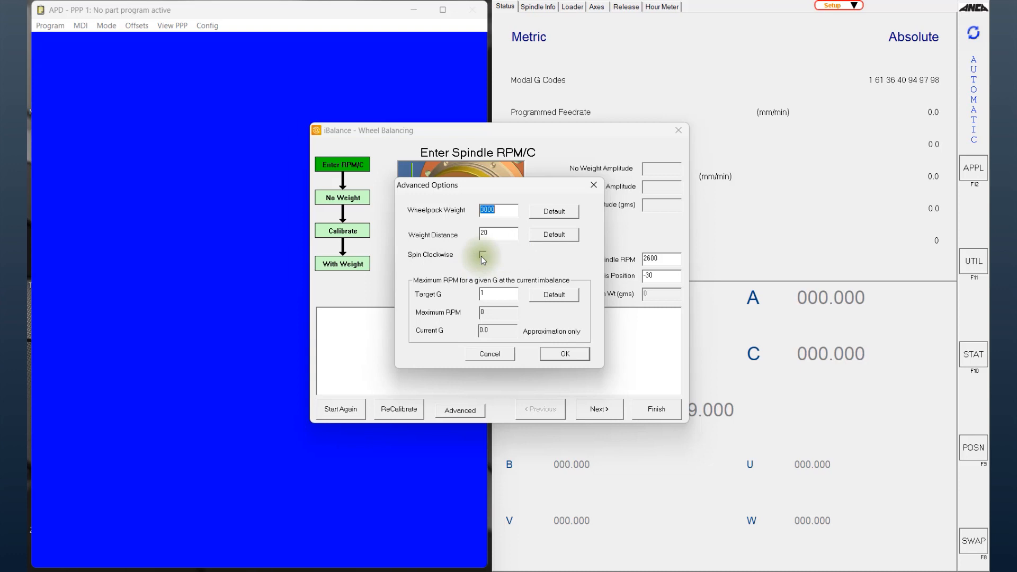
pyautogui.click(480, 254)
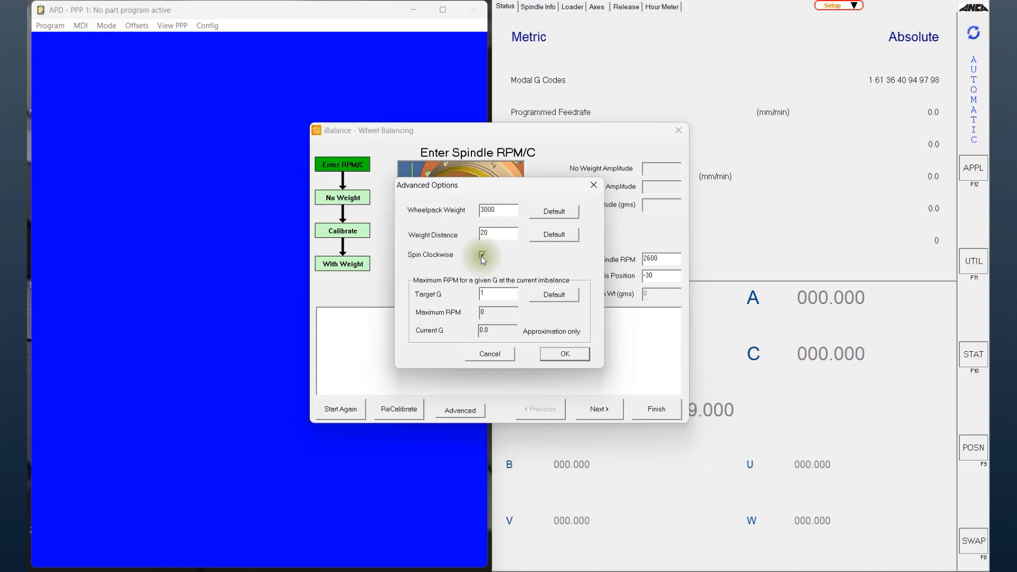
pyautogui.click(482, 254)
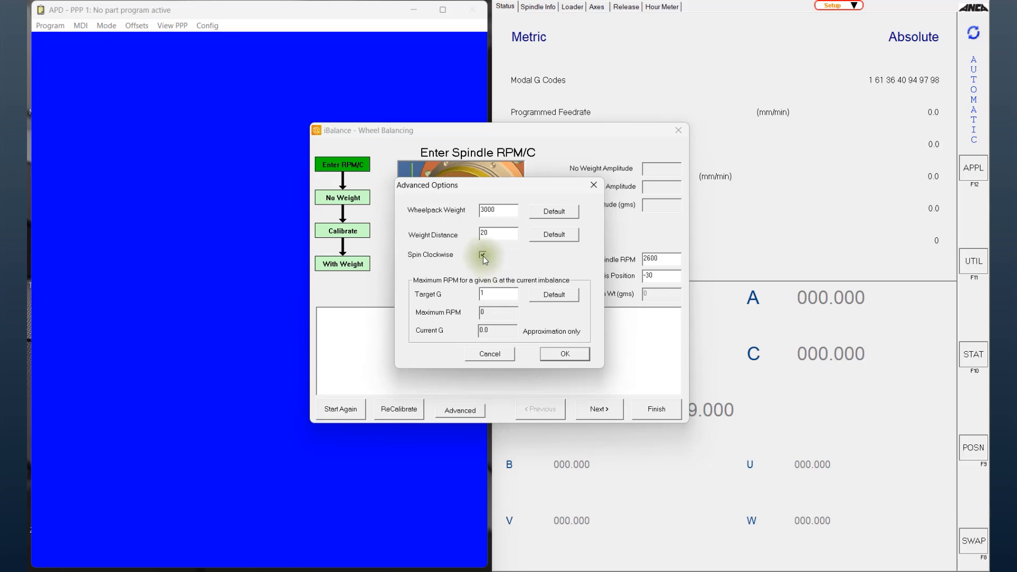
pyautogui.click(564, 354)
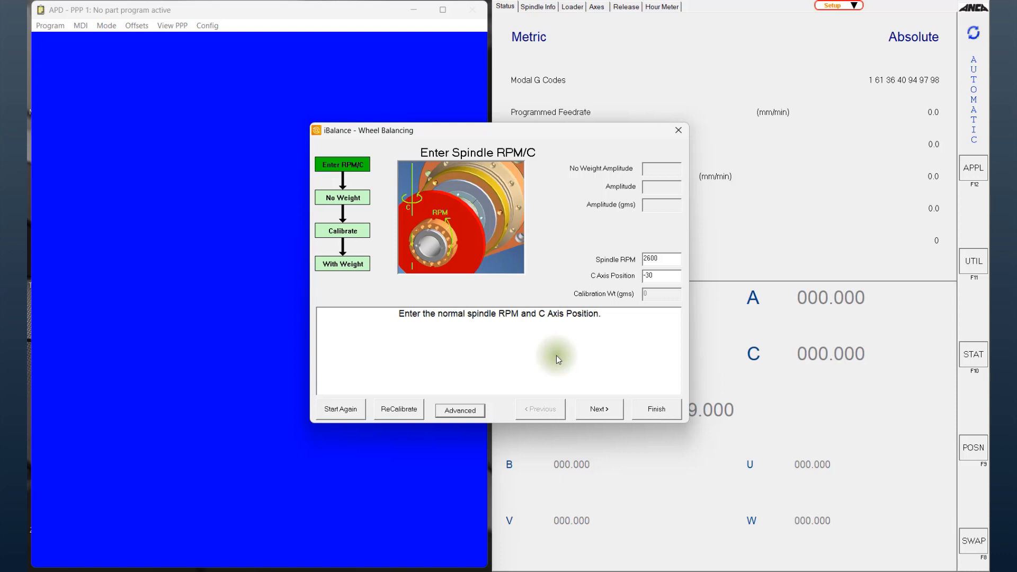
pyautogui.moveTo(507, 370)
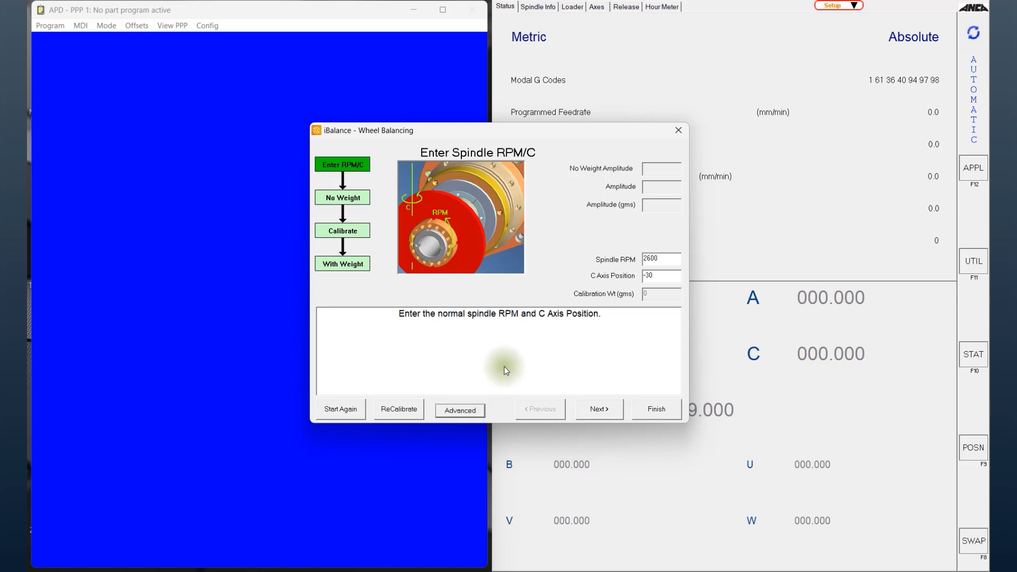